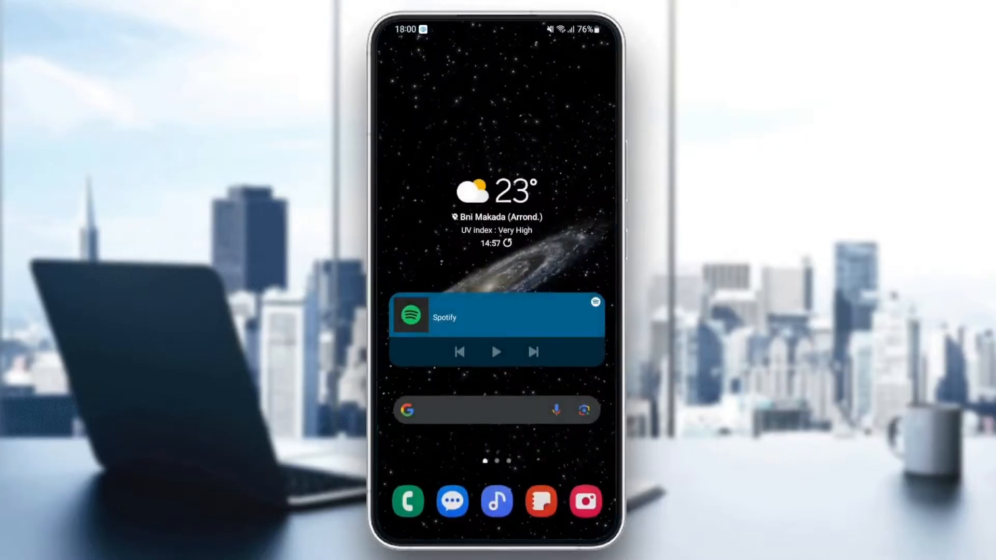
Step: Open the app drawer and swipe to the first page showing Settings
scroll("up", 3)
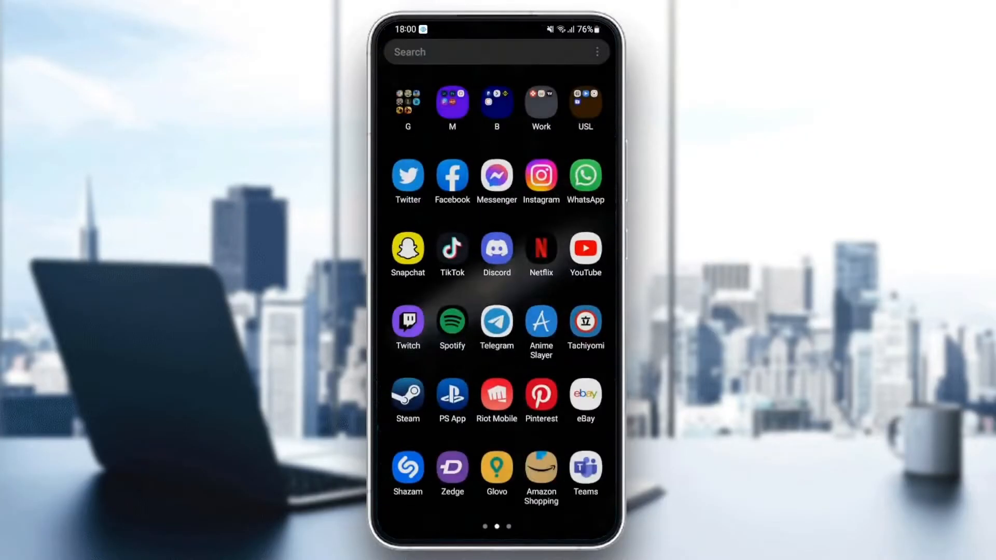
scroll("left", 3)
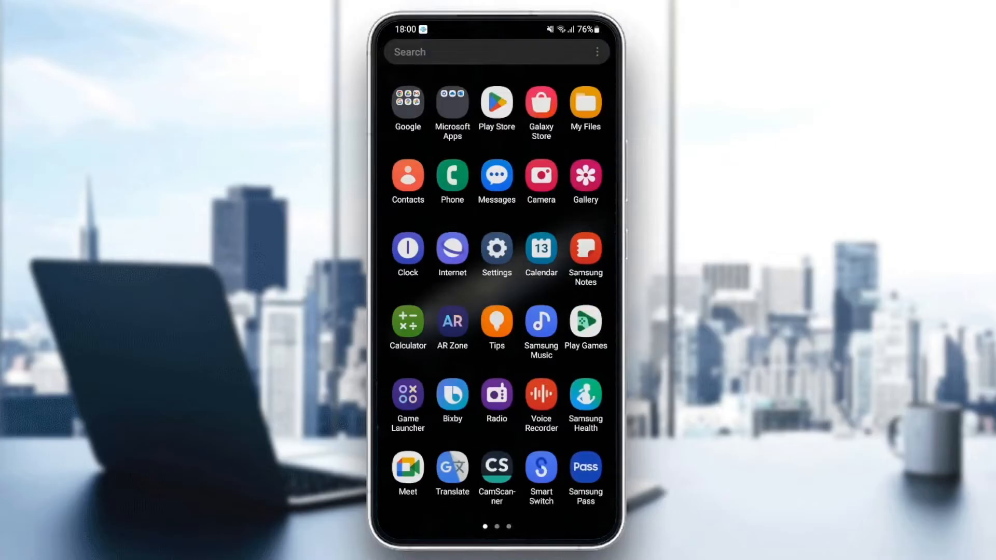
Step: Launch Settings and scroll the main menu down past Accounts and backup
left_click(496, 248)
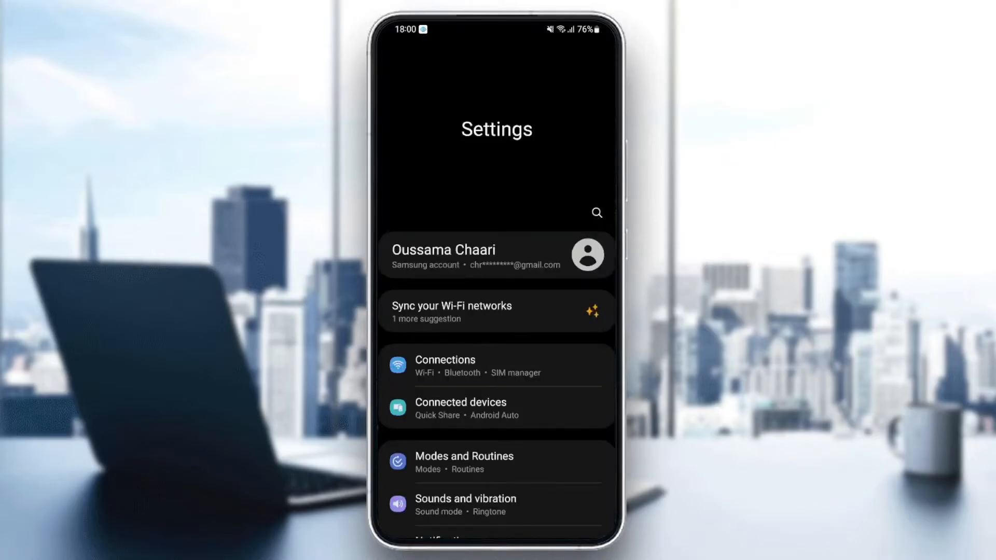
scroll("down", 3)
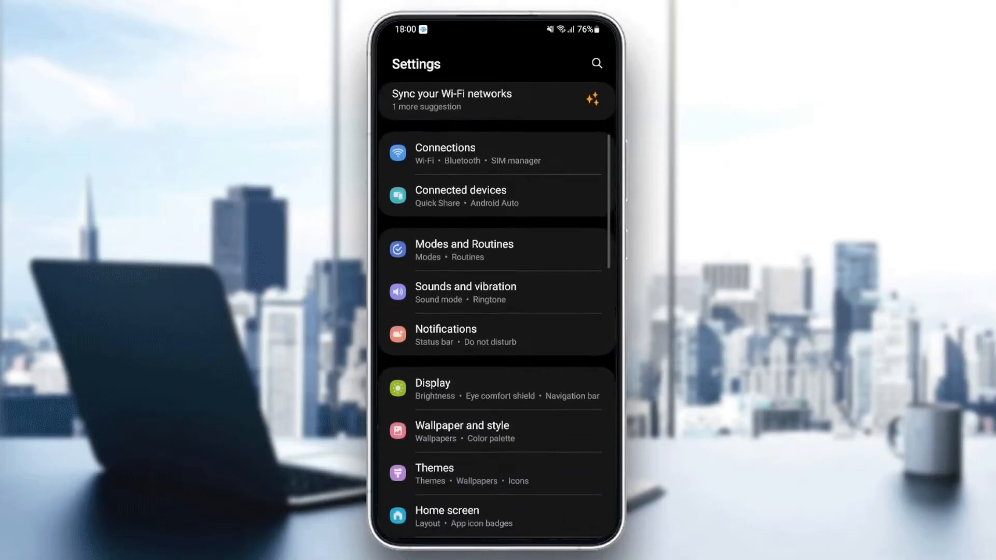
scroll("down", 3)
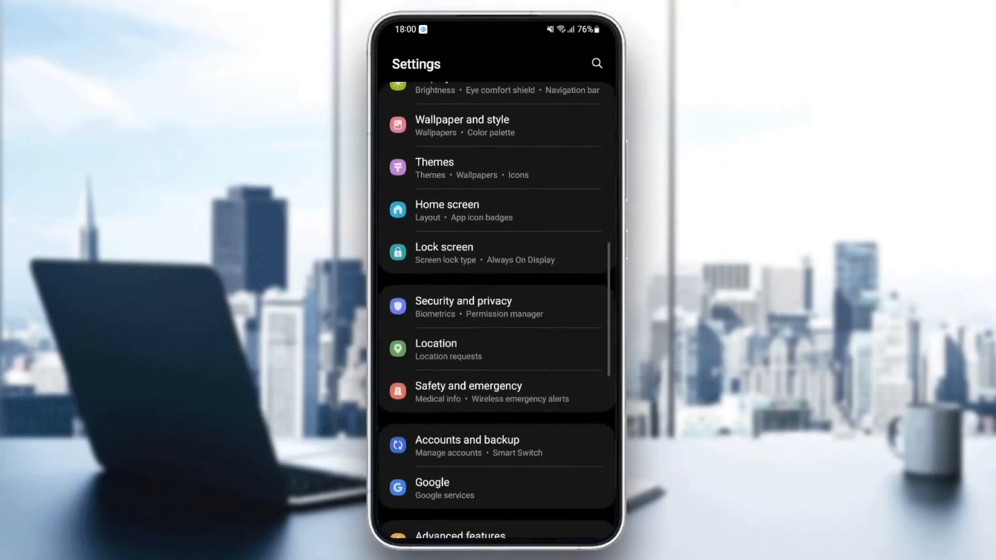
scroll("down", 3)
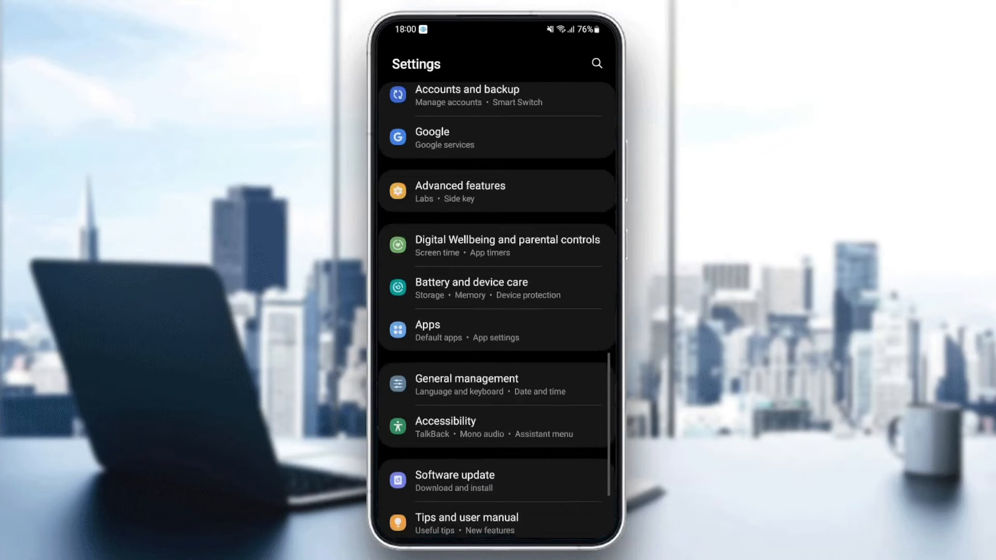
Step: Open Apps and scroll the installed-app list to the bottom, reaching WhatsApp
left_click(428, 330)
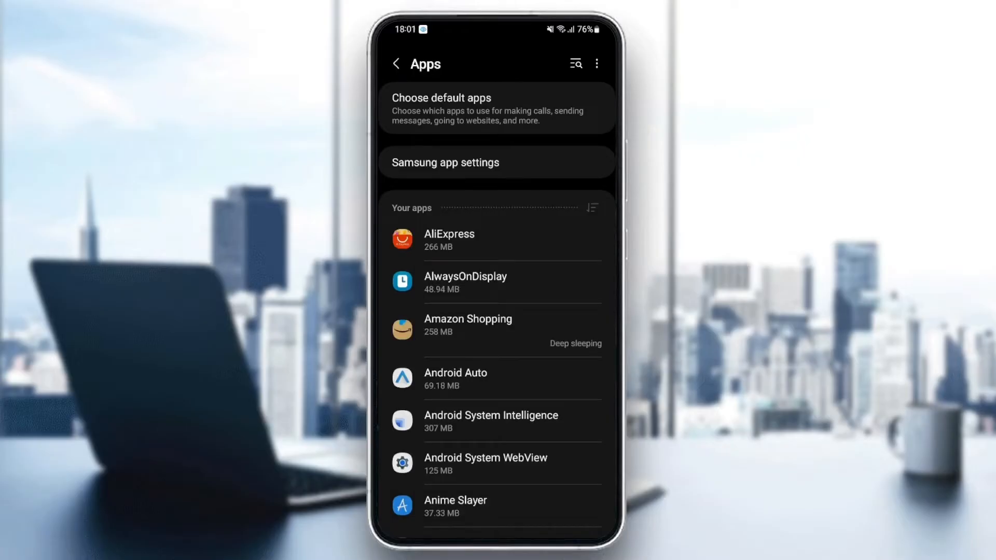
scroll("down", 3)
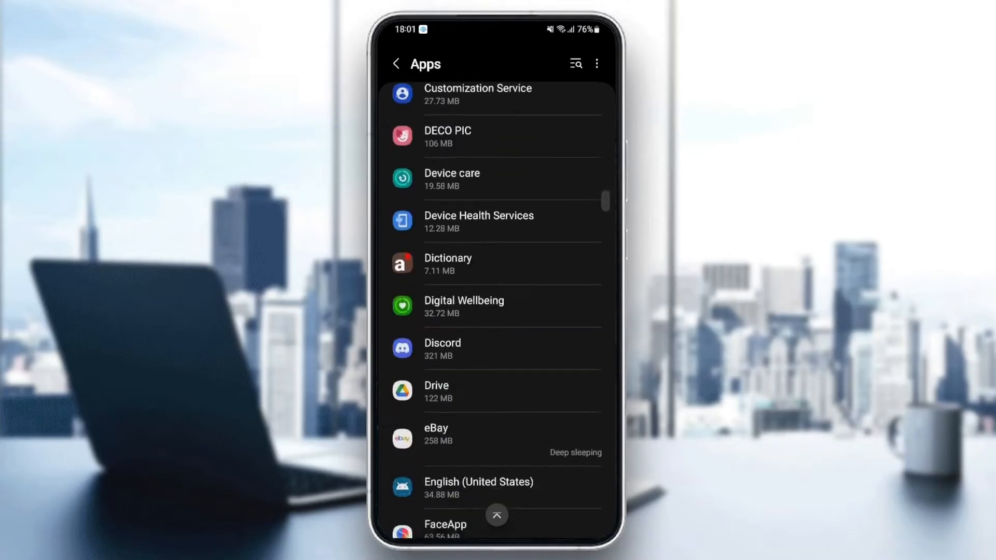
scroll("down", 3)
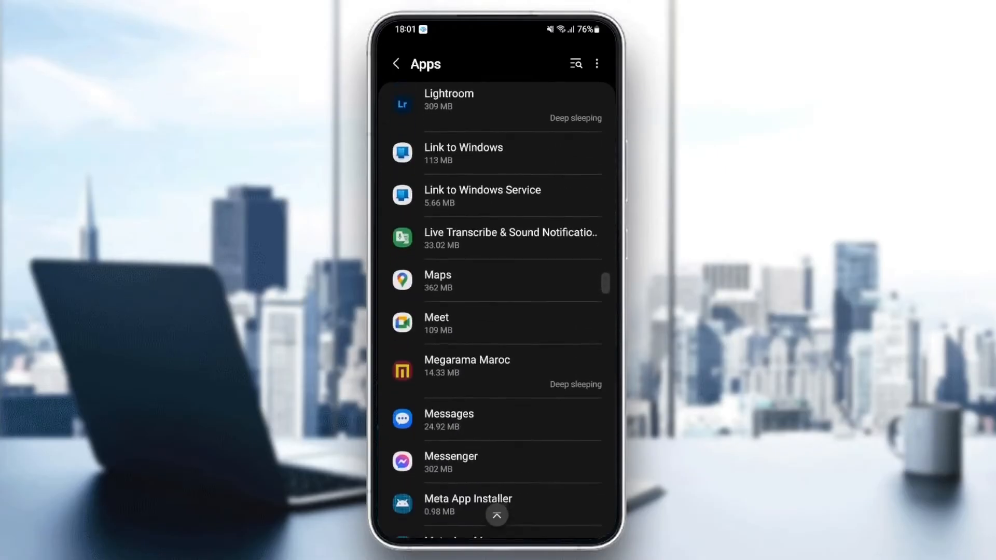
scroll("down", 3)
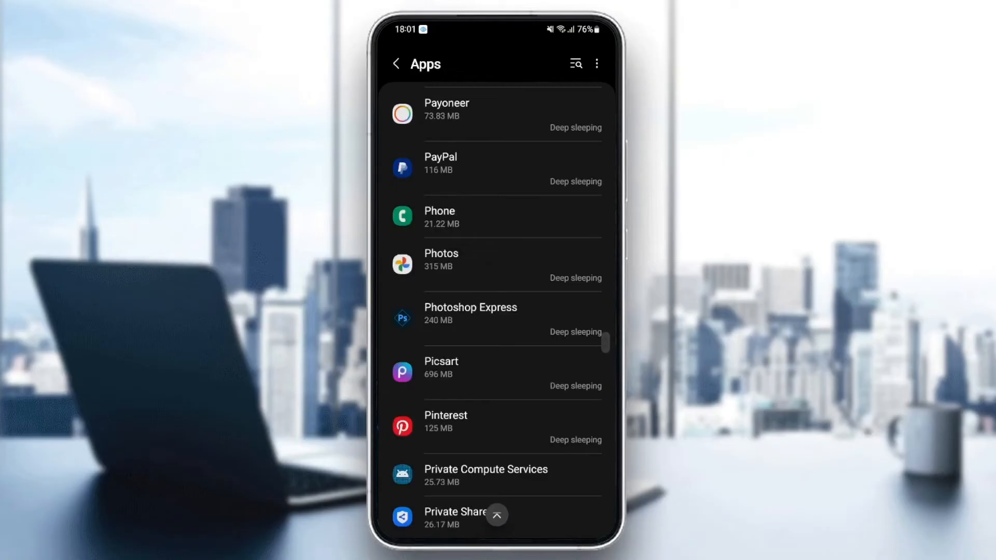
scroll("down", 3)
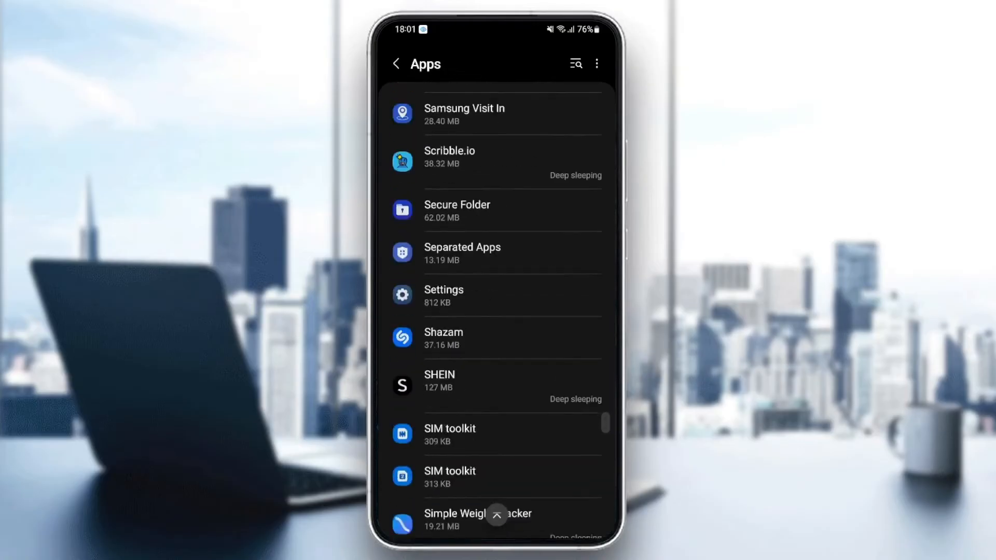
scroll("down", 3)
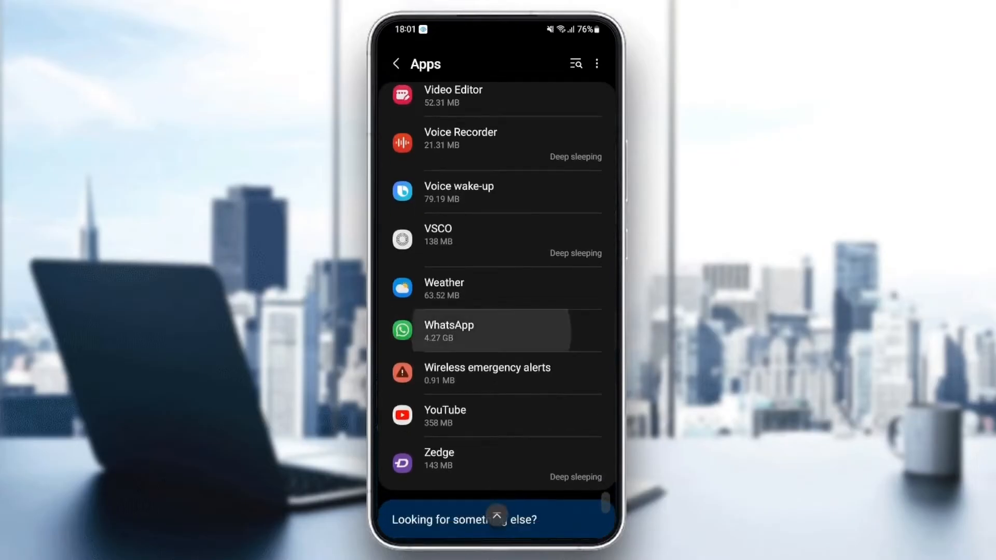
Step: Open WhatsApp's App info and enable 'Remove permissions if app is unused'
left_click(469, 330)
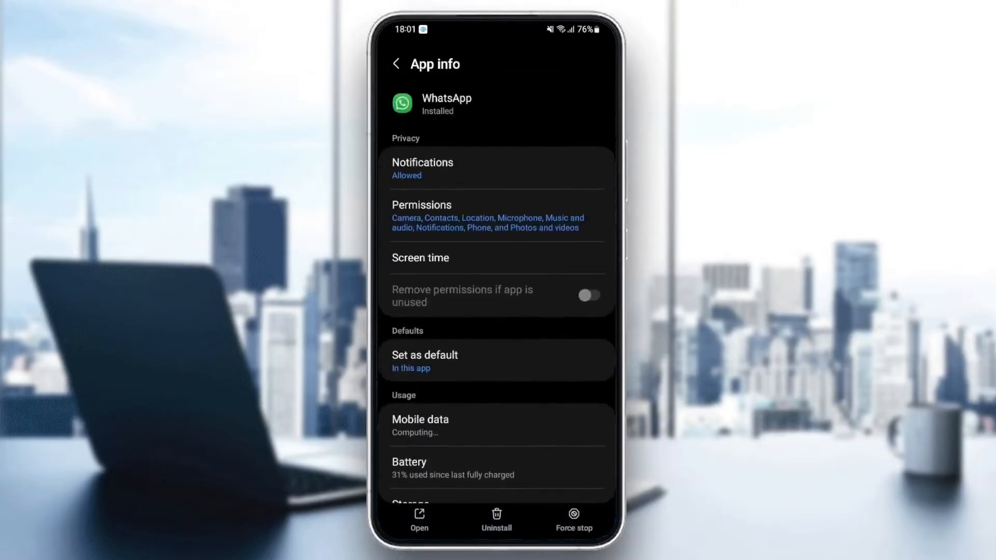
left_click(589, 296)
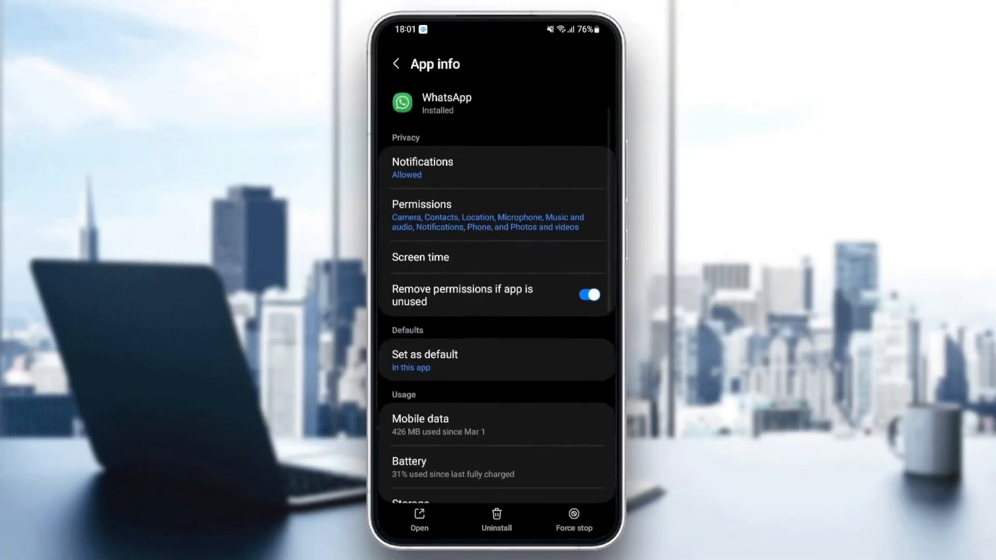
left_click(422, 167)
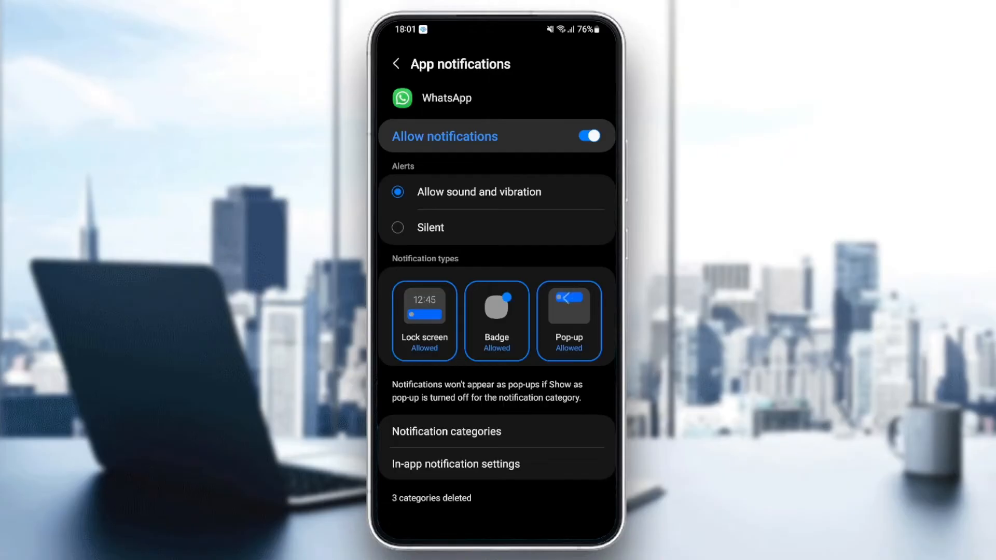
left_click(396, 64)
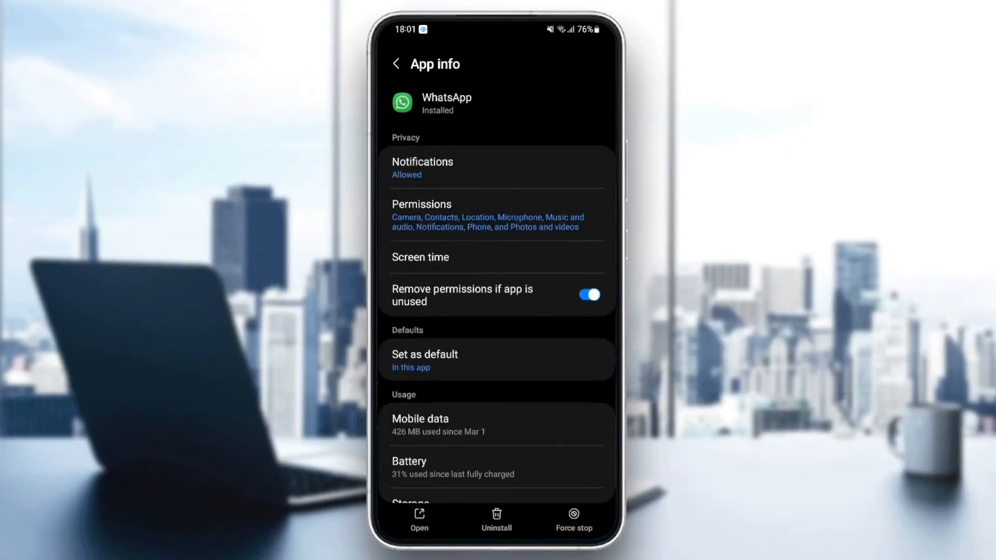
Step: Open WhatsApp's Storage page, showing 4.27 GB used and 4.13 MB cache
left_click(422, 204)
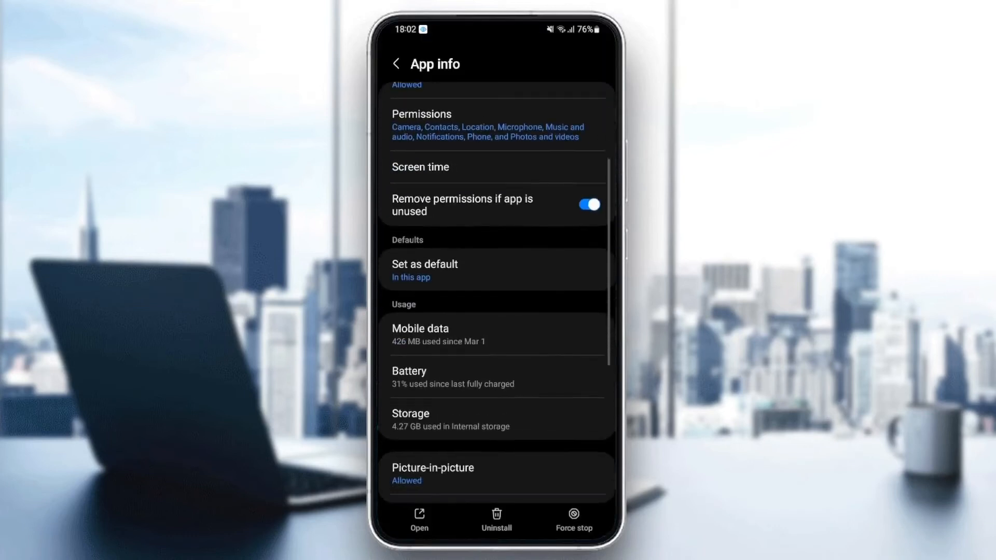
scroll("down", 3)
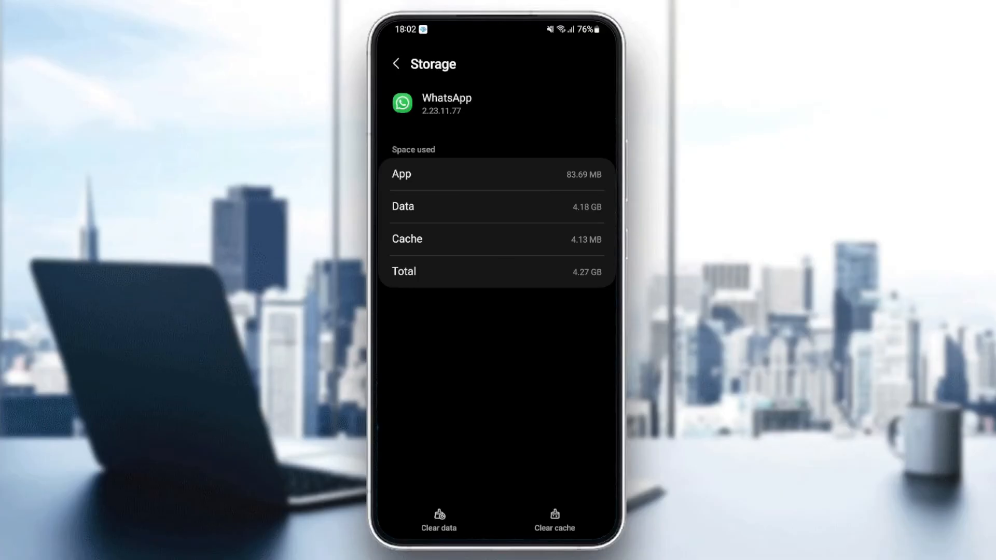
Step: Tap Clear cache for WhatsApp, then leave Settings for the app drawer
left_click(554, 520)
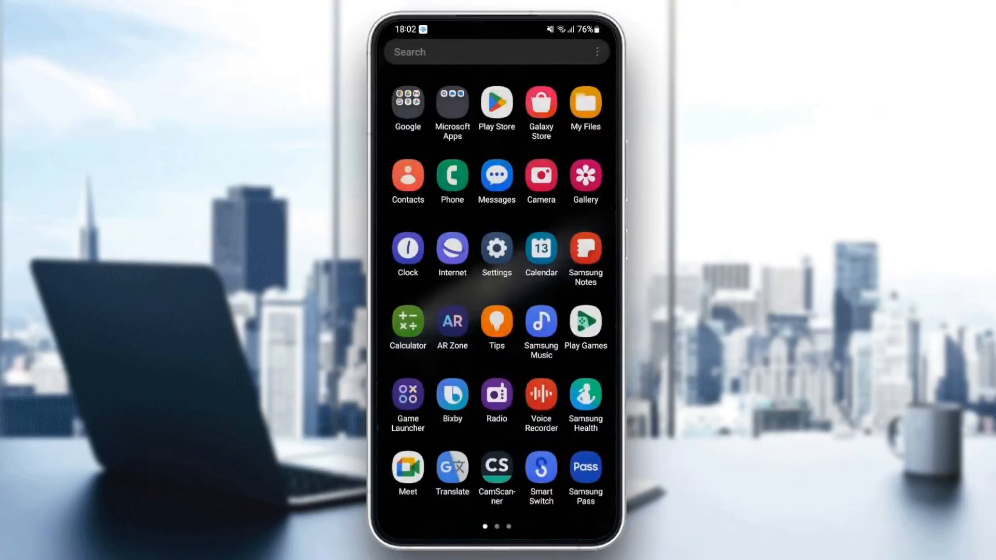
Step: Launch WhatsApp from the app drawer's second page to its Chats list
scroll("left", 3)
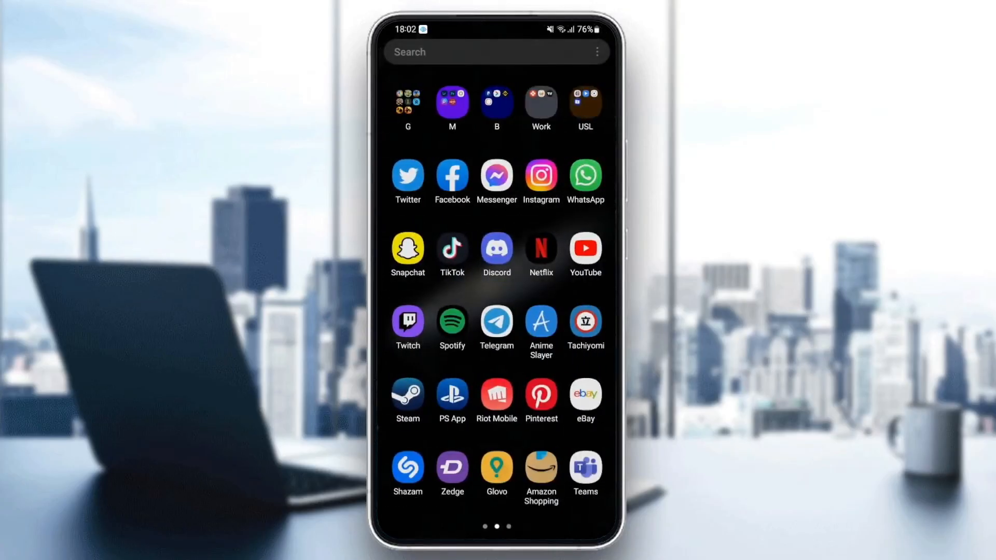
left_click(585, 175)
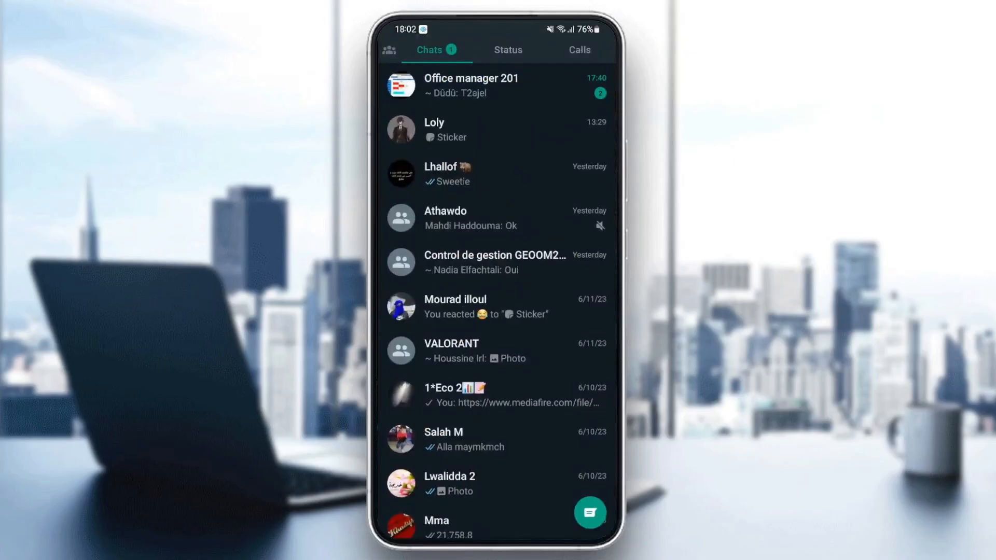